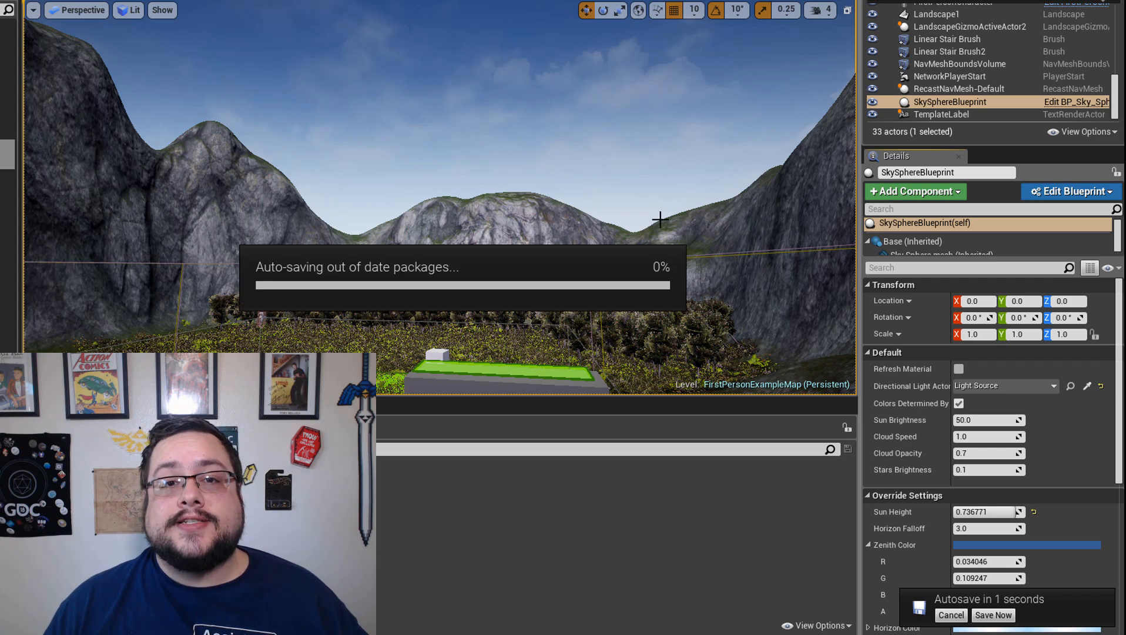
mouse_move(656, 185)
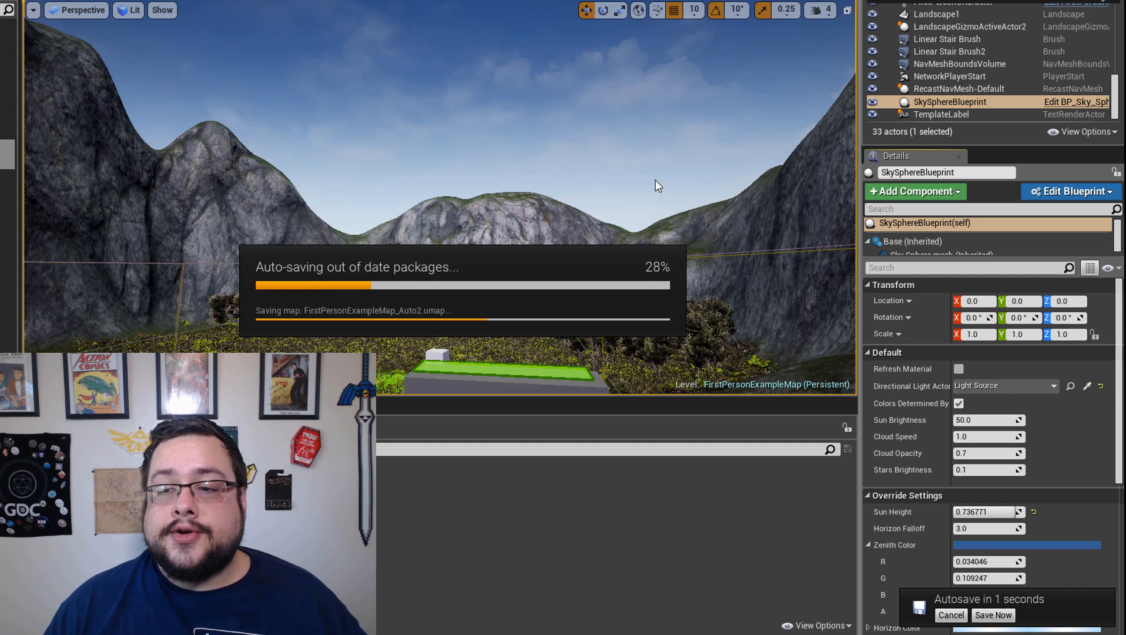
mouse_move(751, 214)
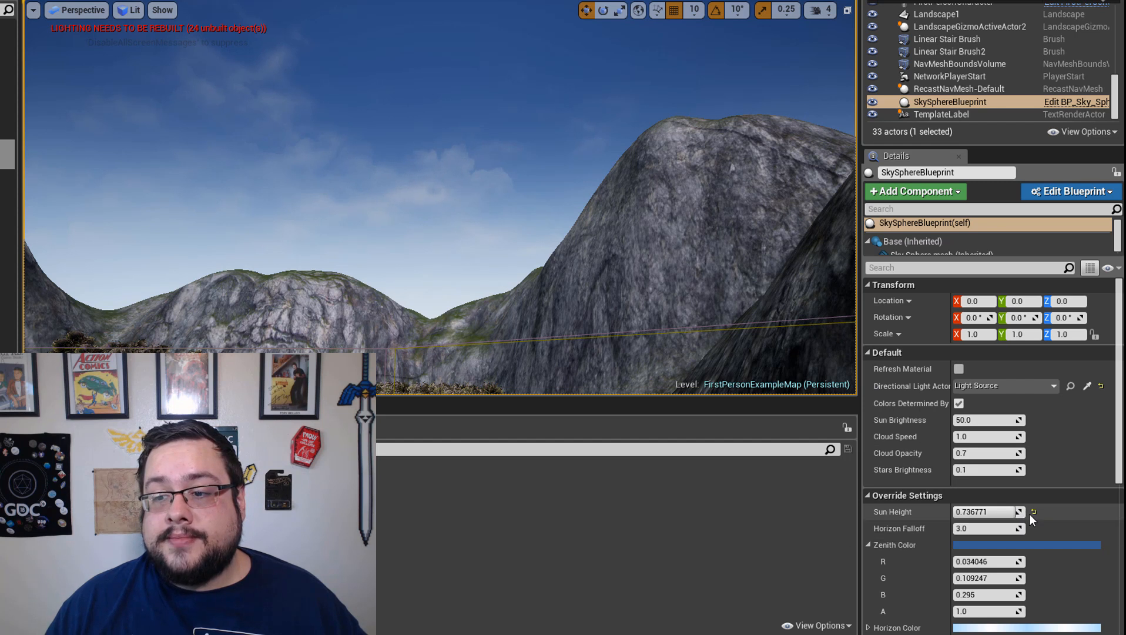
mouse_move(1033, 512)
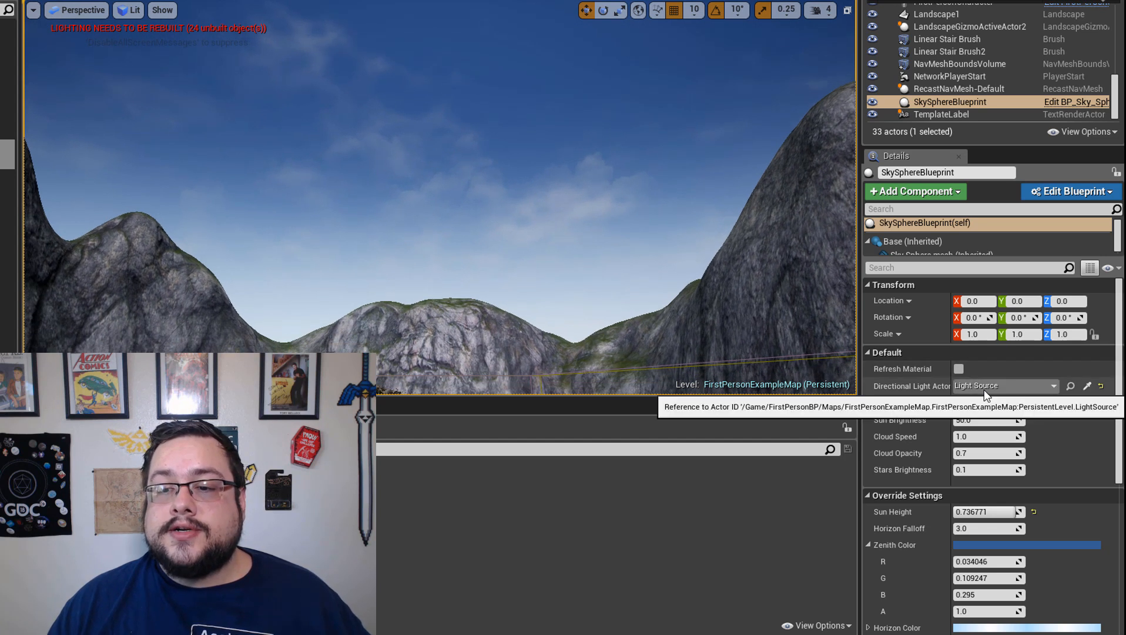
Step: Clear the Sky Sphere's Directional Light Actor reference so it reads None
click(1053, 386)
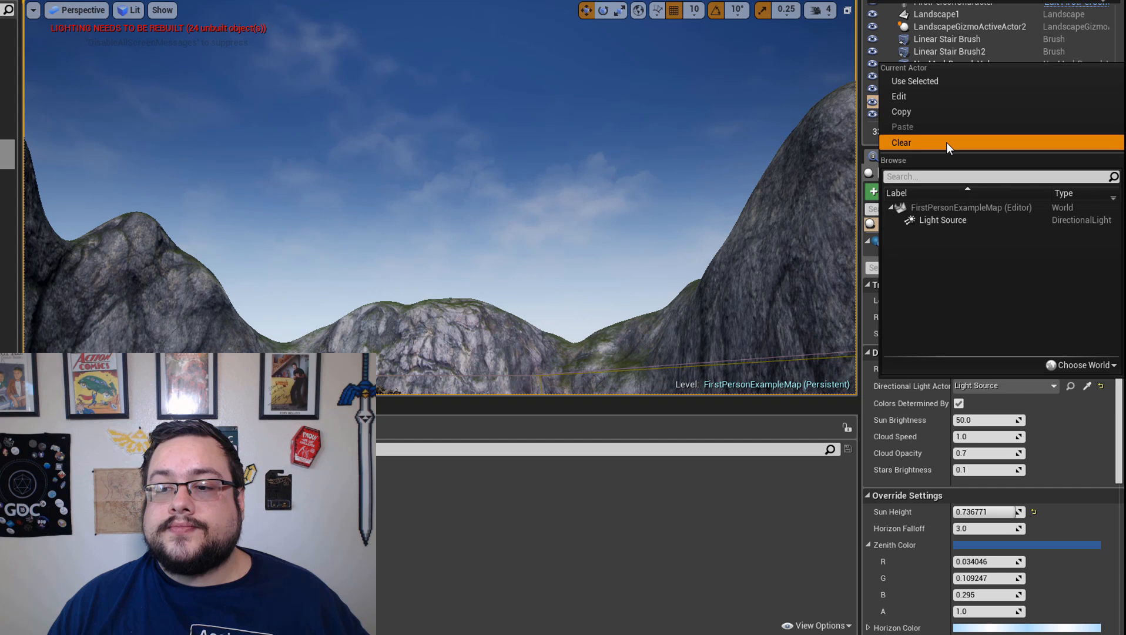
click(902, 142)
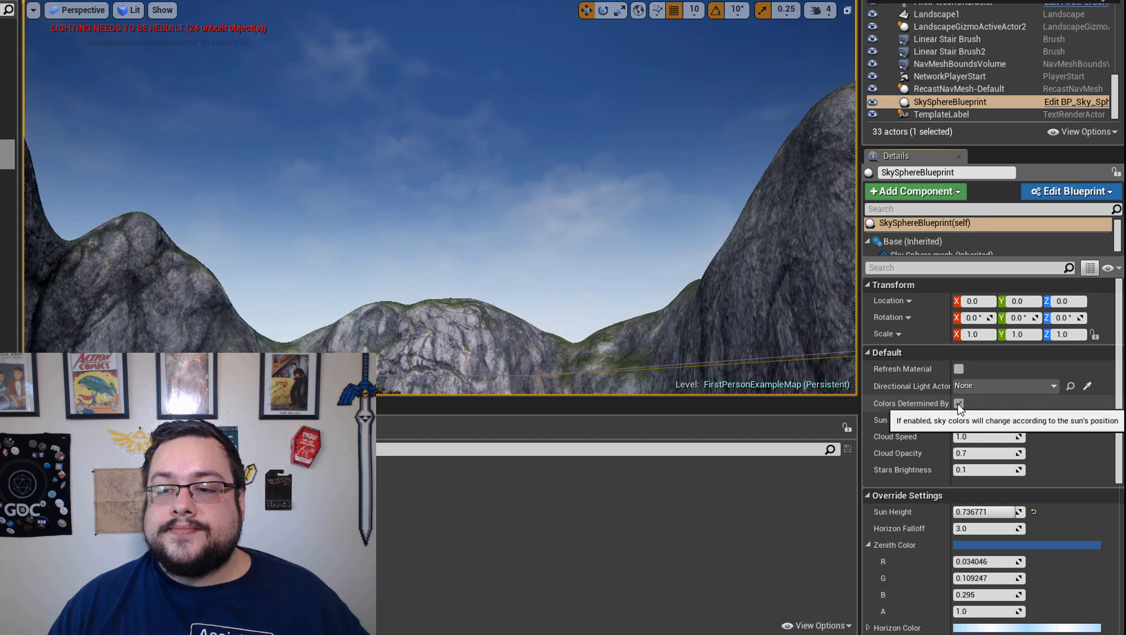
Step: Enter -1.0 for Sun Height, then drag it to about -0.05 for an orange sunset sky
click(959, 403)
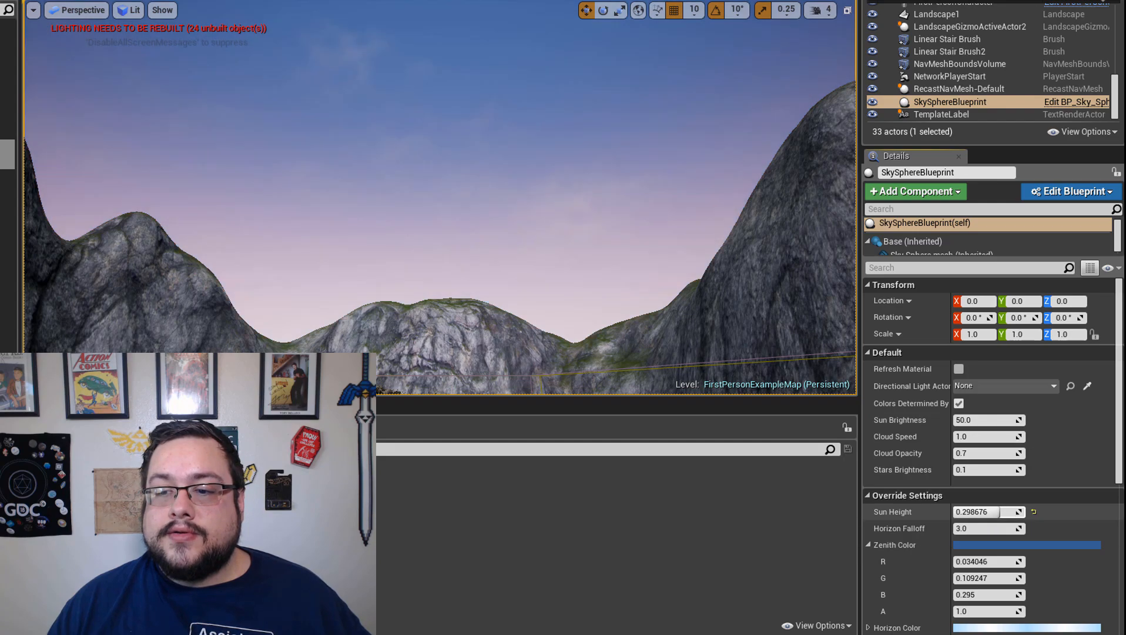
text(-1.0)
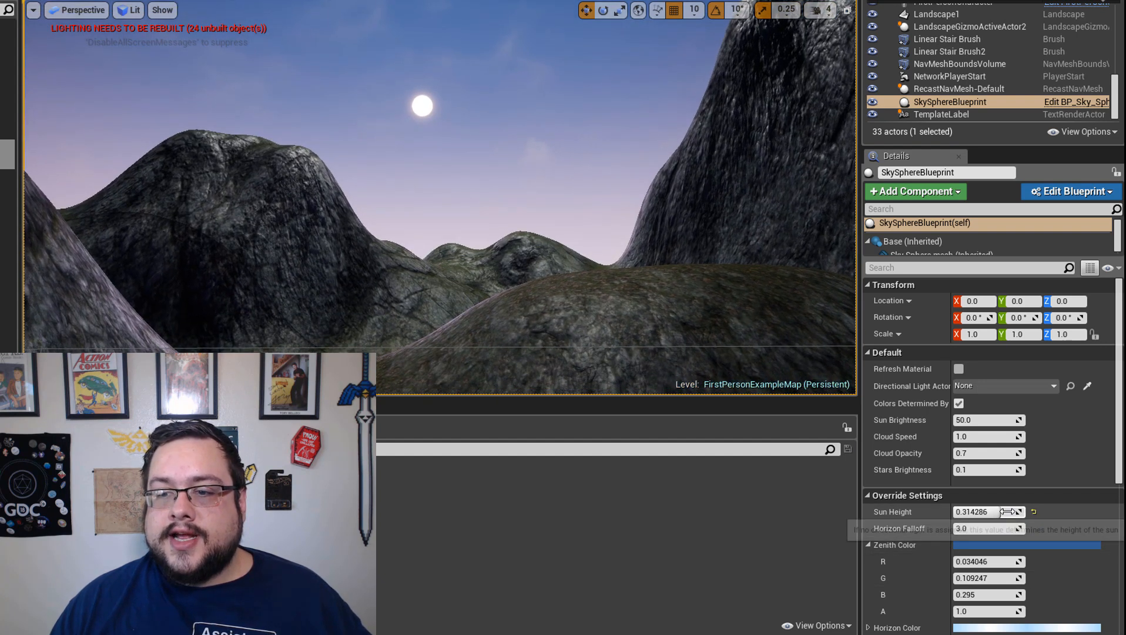
drag(1013, 512, 1002, 511)
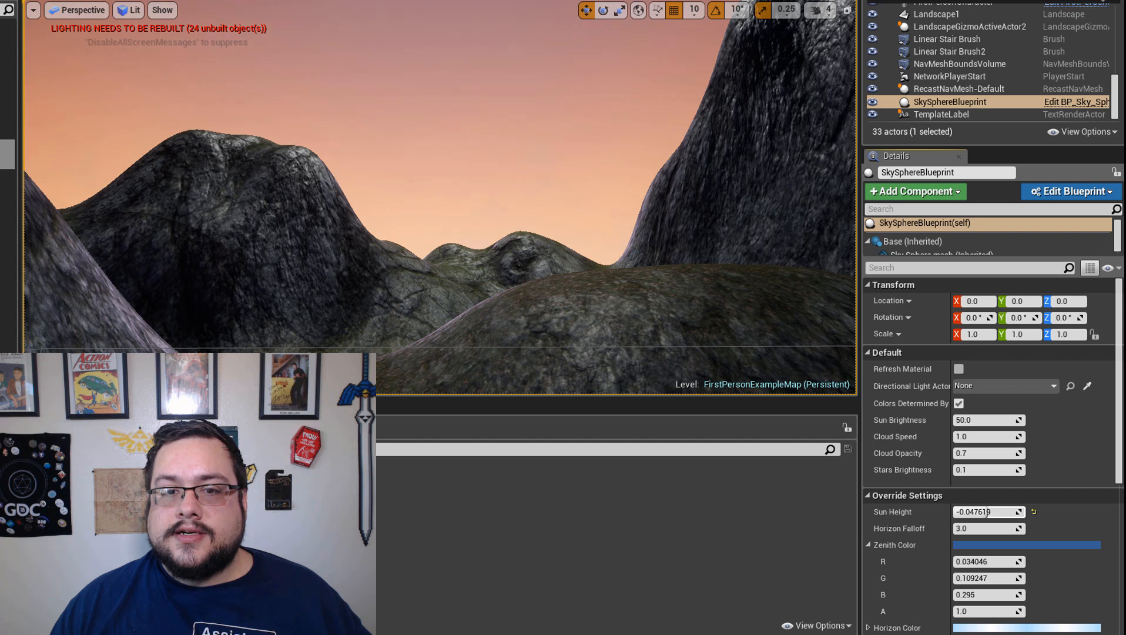